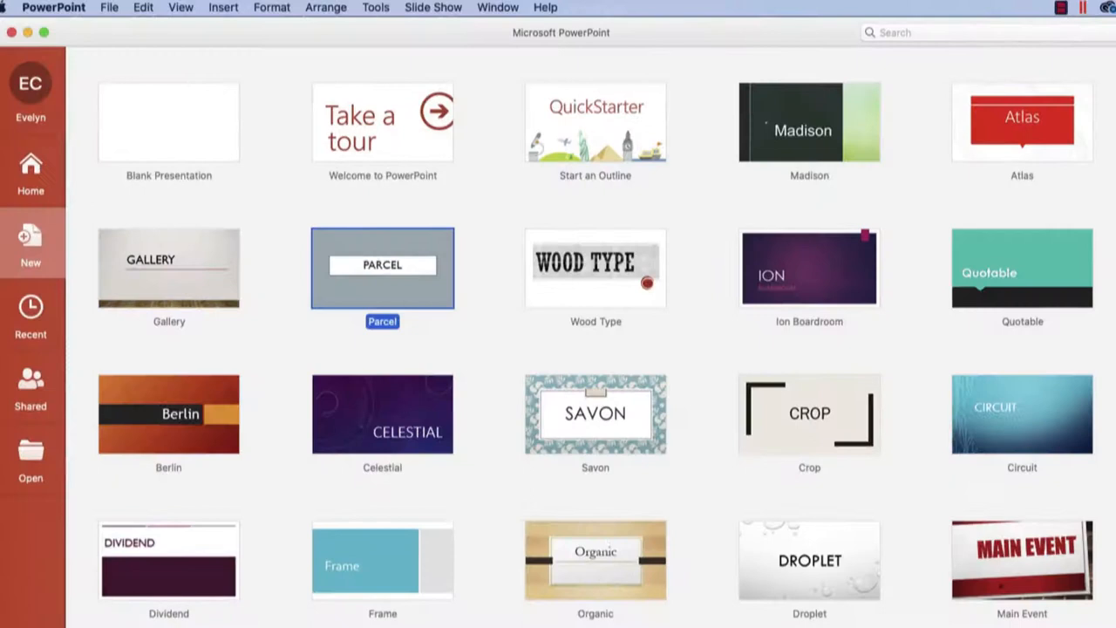
# Step: Start a new presentation from a design template via the File menu
pyautogui.click(108, 7)
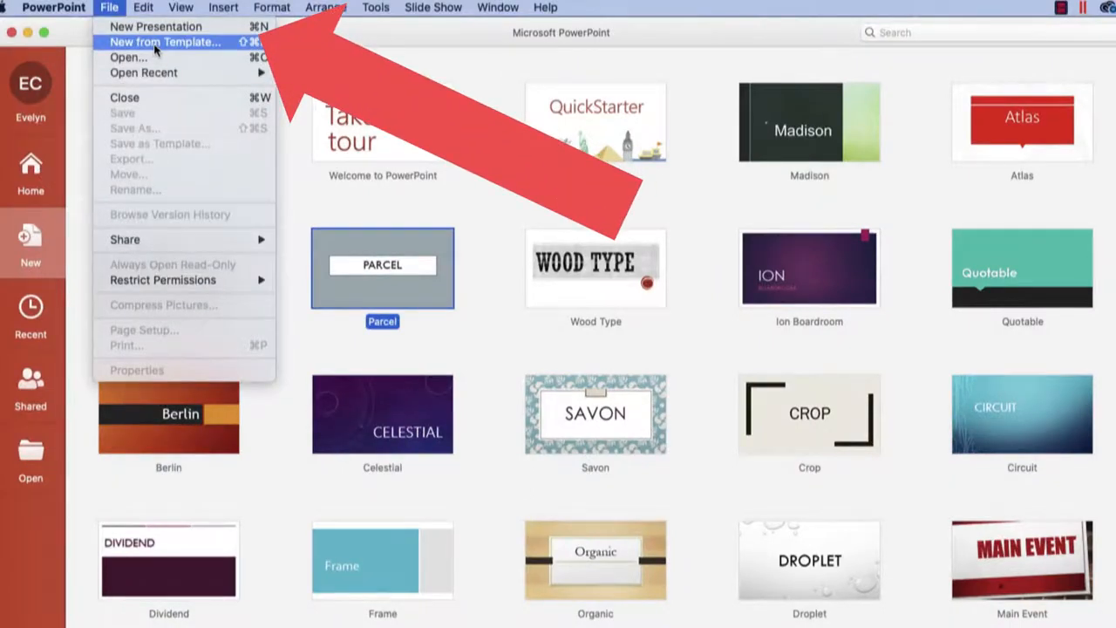
pyautogui.click(165, 41)
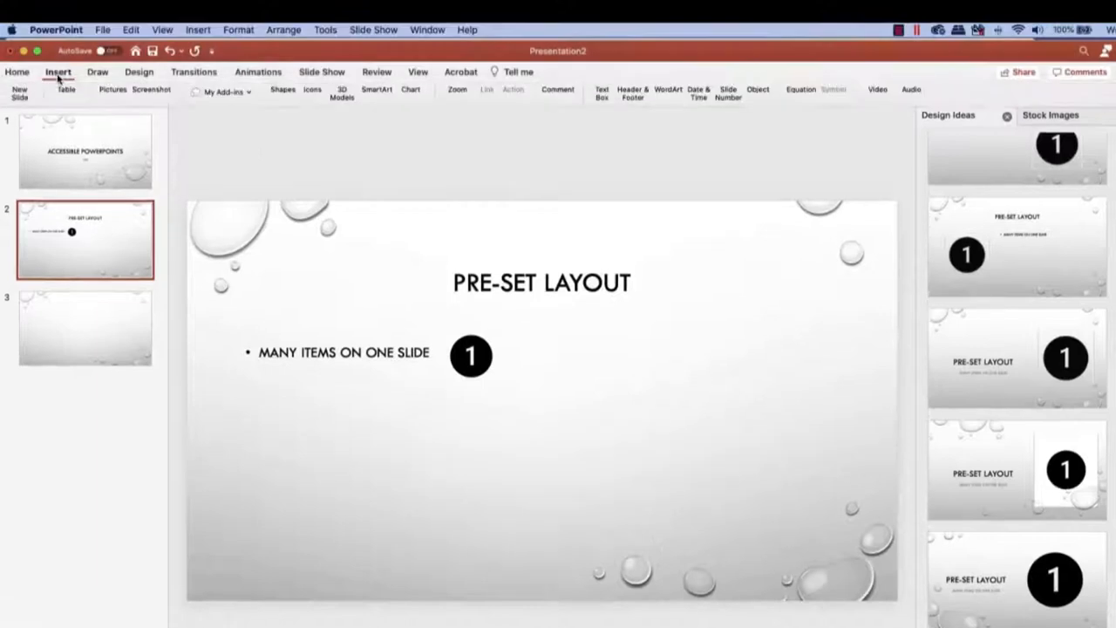
# Step: Bring up the gallery of preset slide layouts for a new slide
pyautogui.click(19, 99)
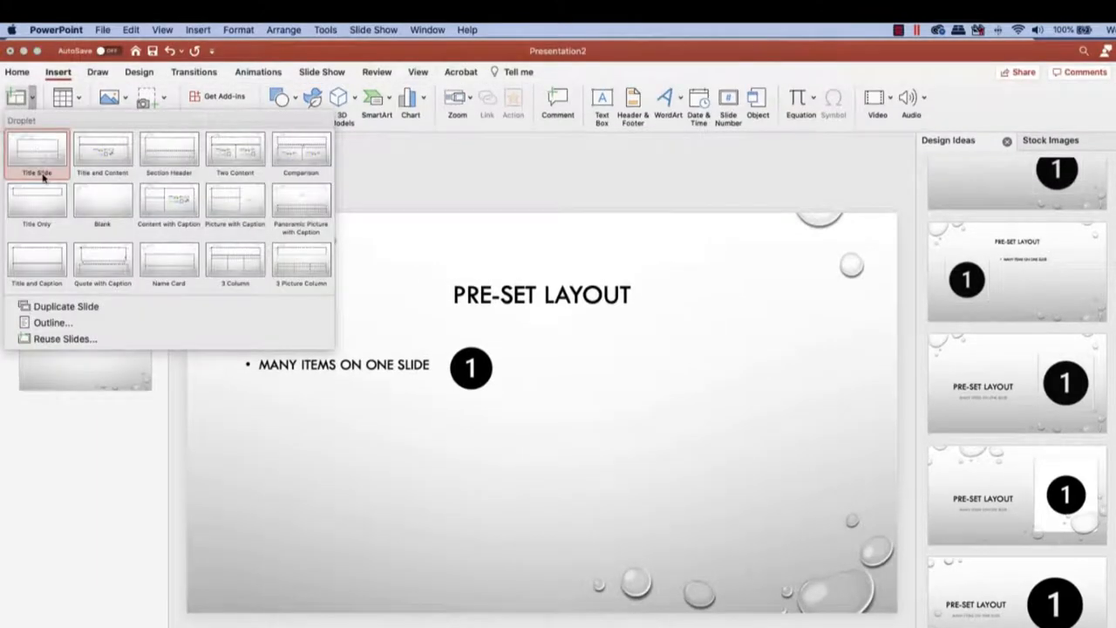
pyautogui.moveTo(169, 153)
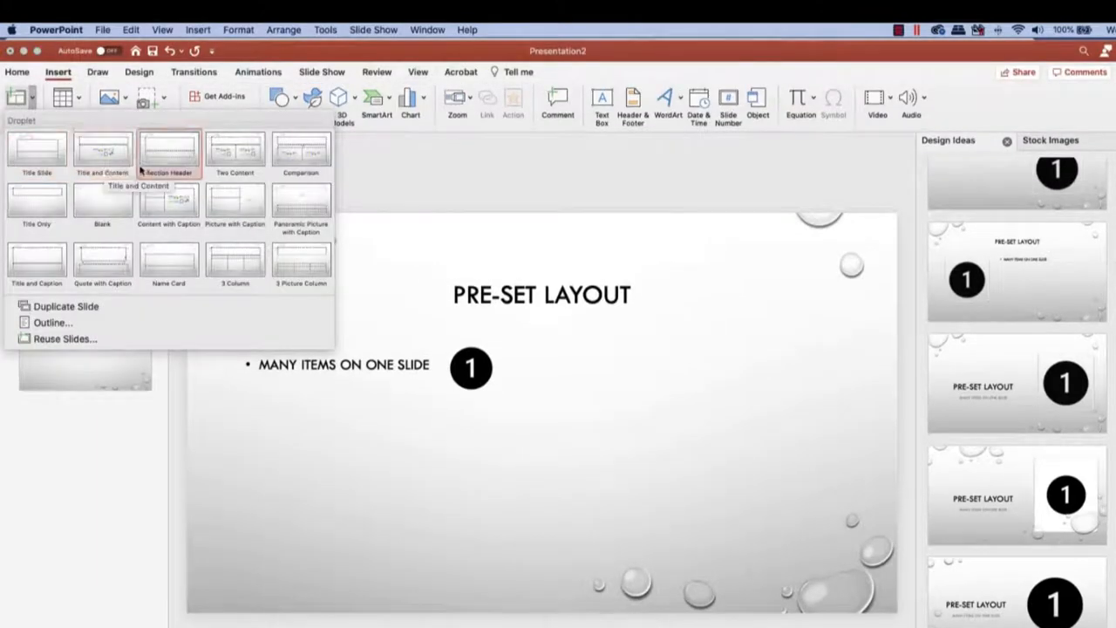
pyautogui.moveTo(300, 150)
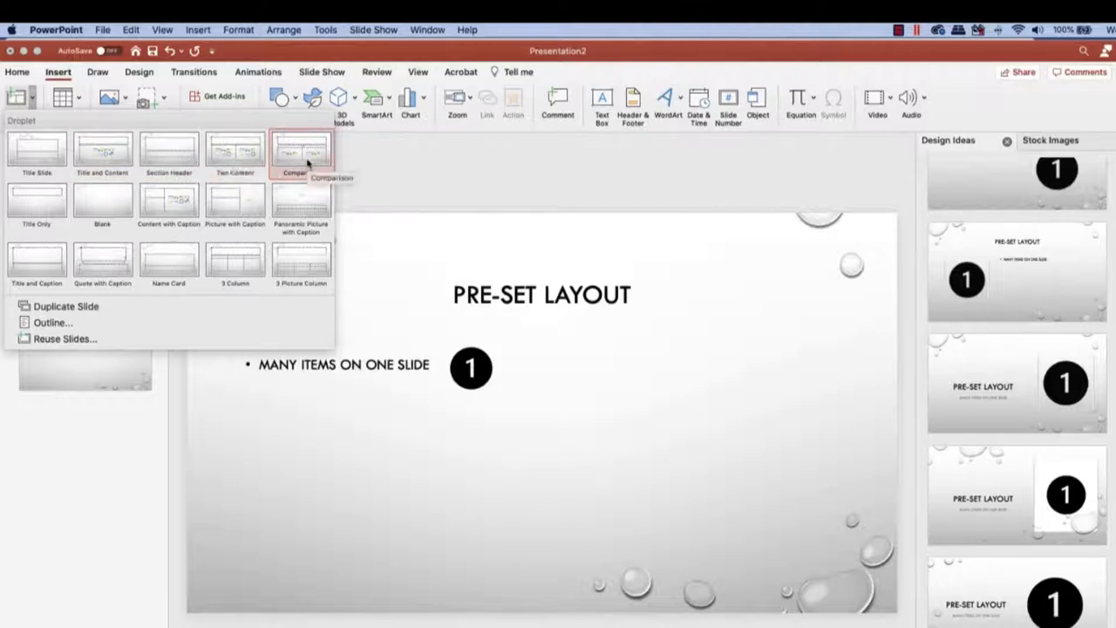
pyautogui.moveTo(1001, 190)
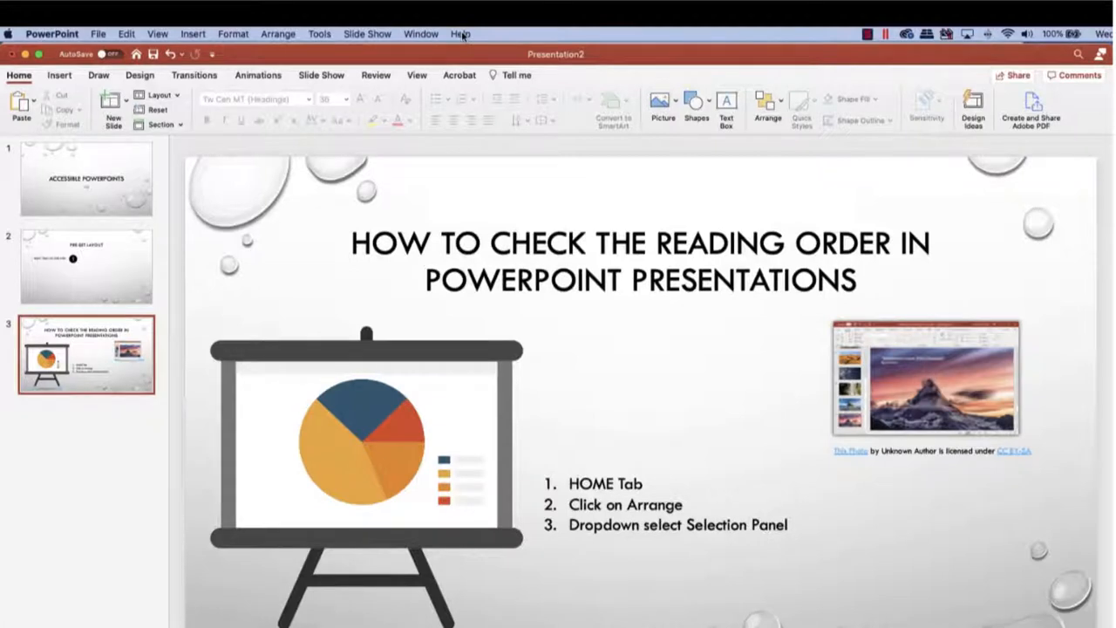
# Step: Look up reading-order help, then show the Selection Pane and pick its first object
pyautogui.click(460, 33)
pyautogui.write('reading order')
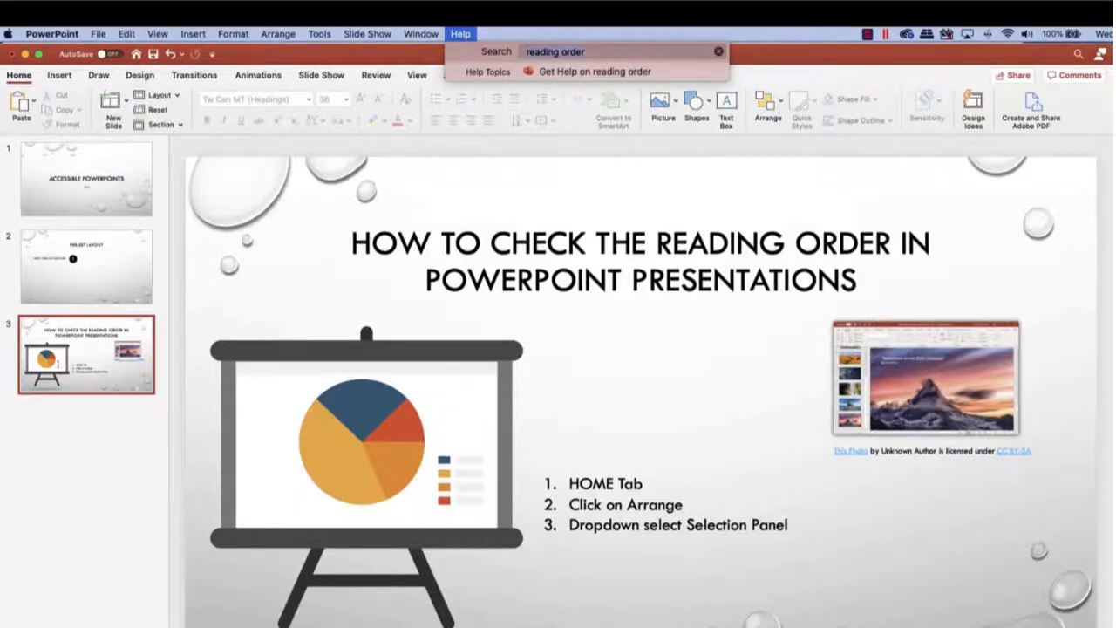
pyautogui.click(593, 72)
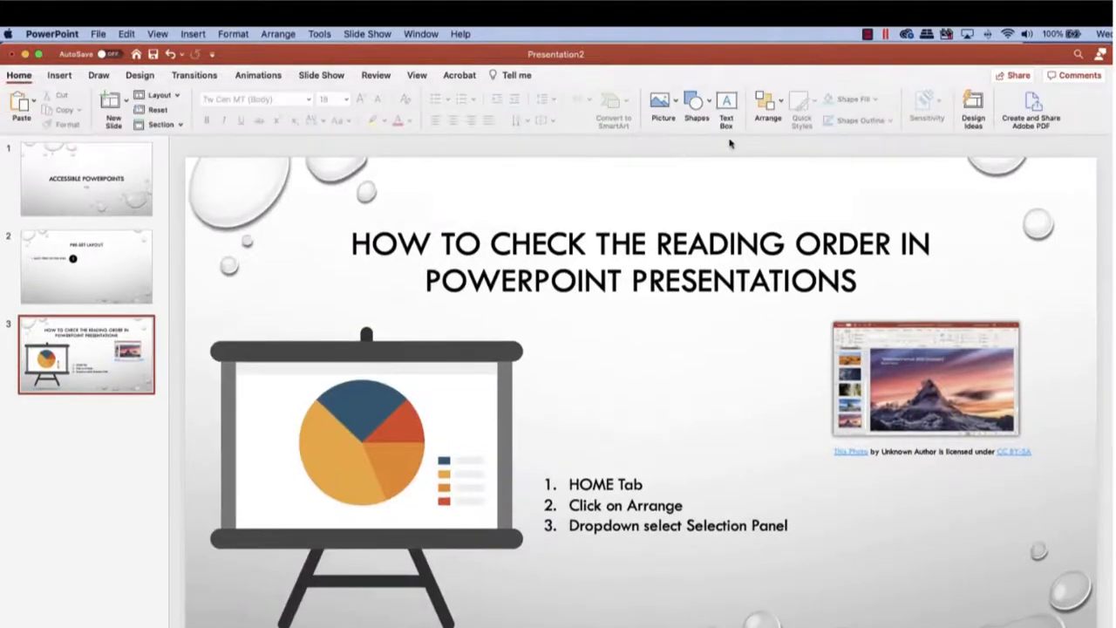
pyautogui.click(767, 102)
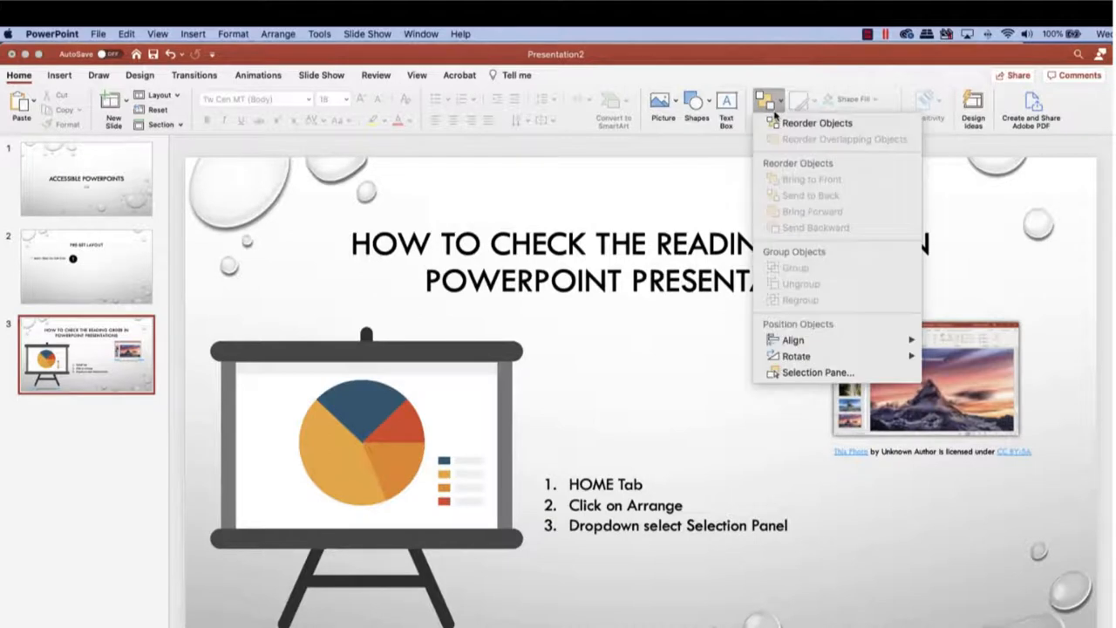
pyautogui.moveTo(816, 373)
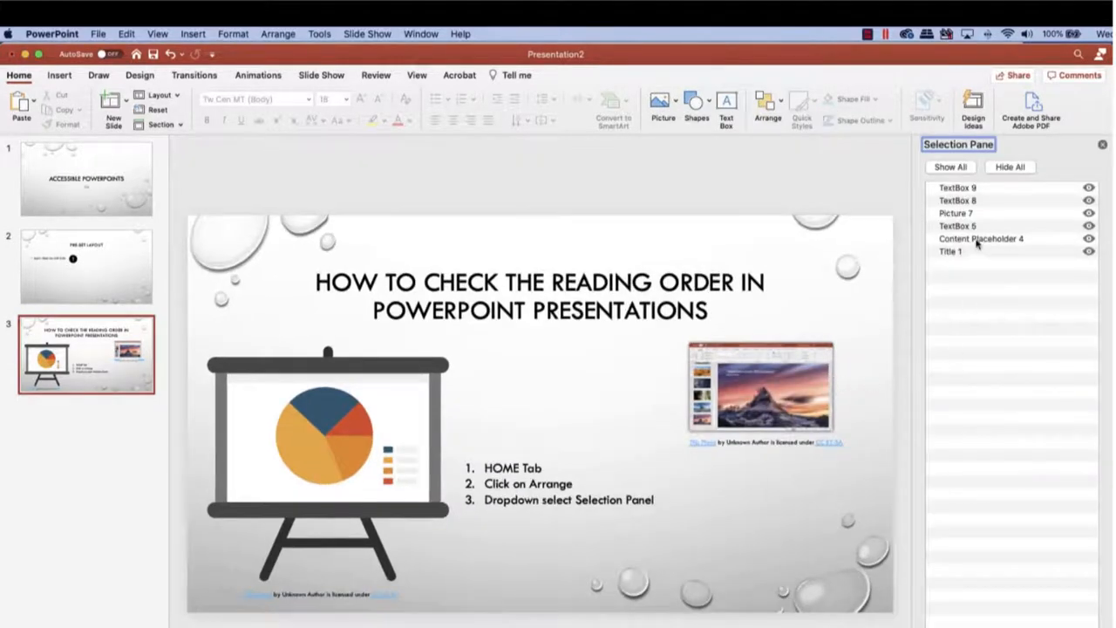
pyautogui.moveTo(987, 192)
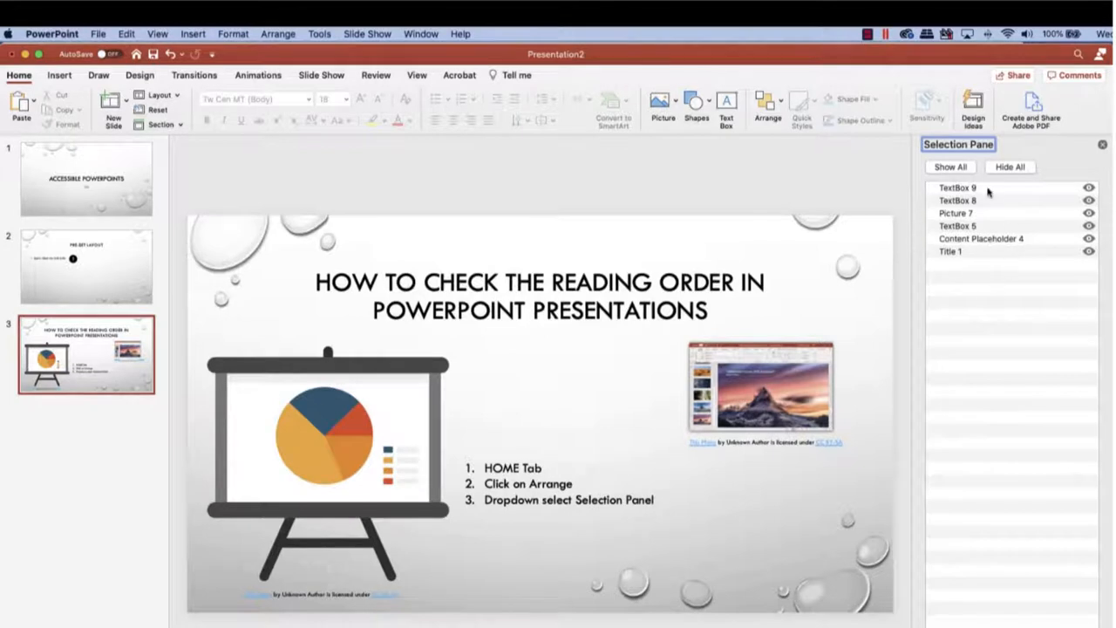
pyautogui.click(957, 198)
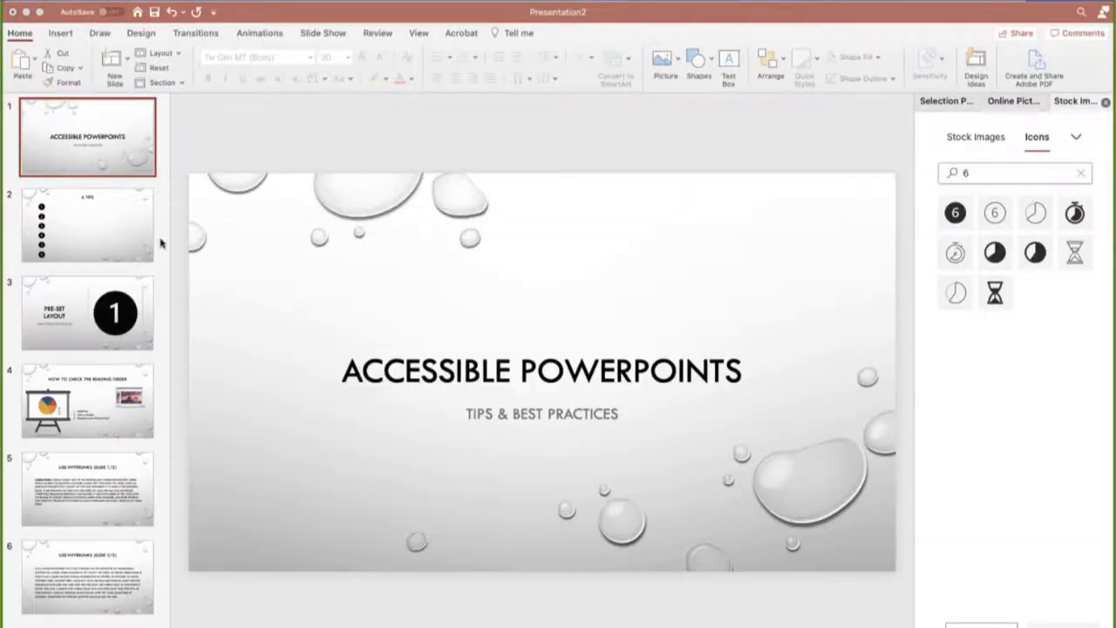
# Step: Review the 6 Tips, Pre-set Layout and both Use Hyperlinks slides from the thumbnails
pyautogui.click(87, 225)
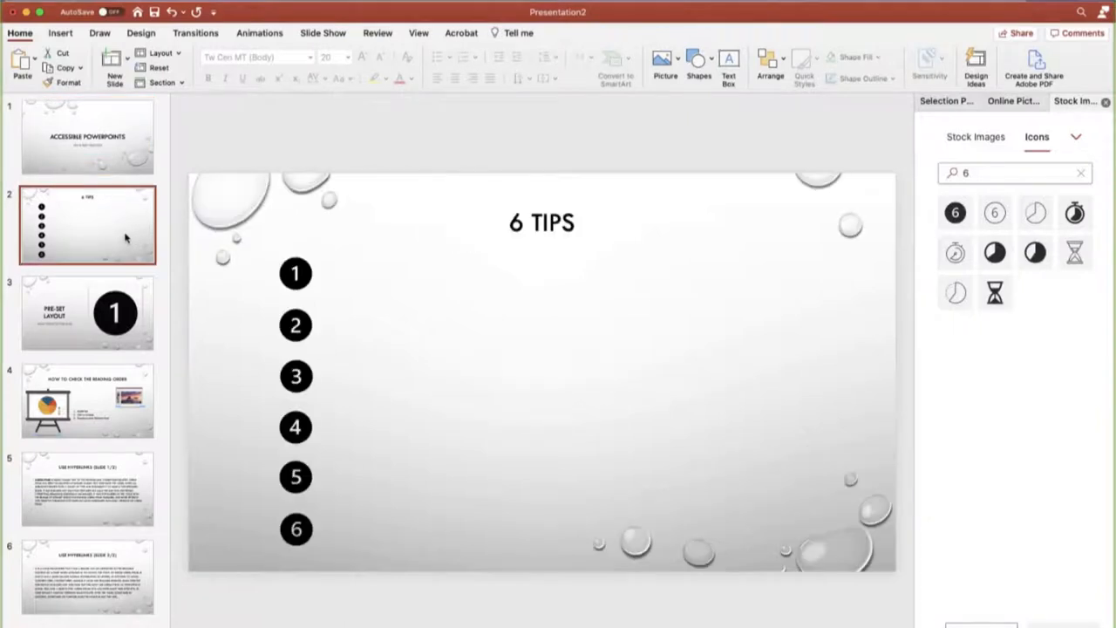
pyautogui.click(87, 312)
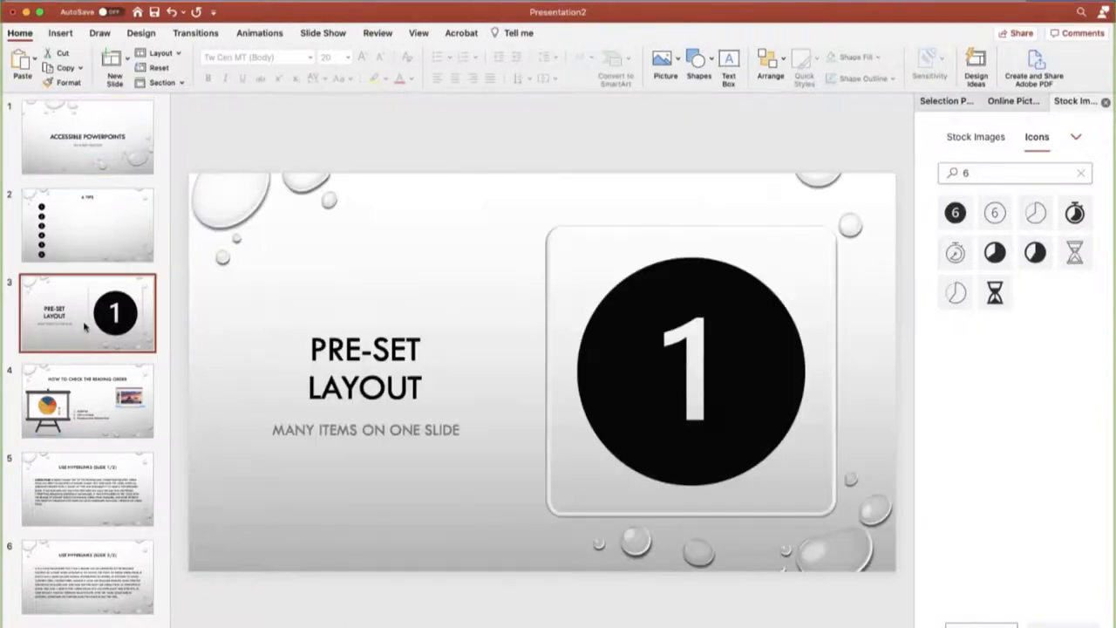
pyautogui.click(87, 401)
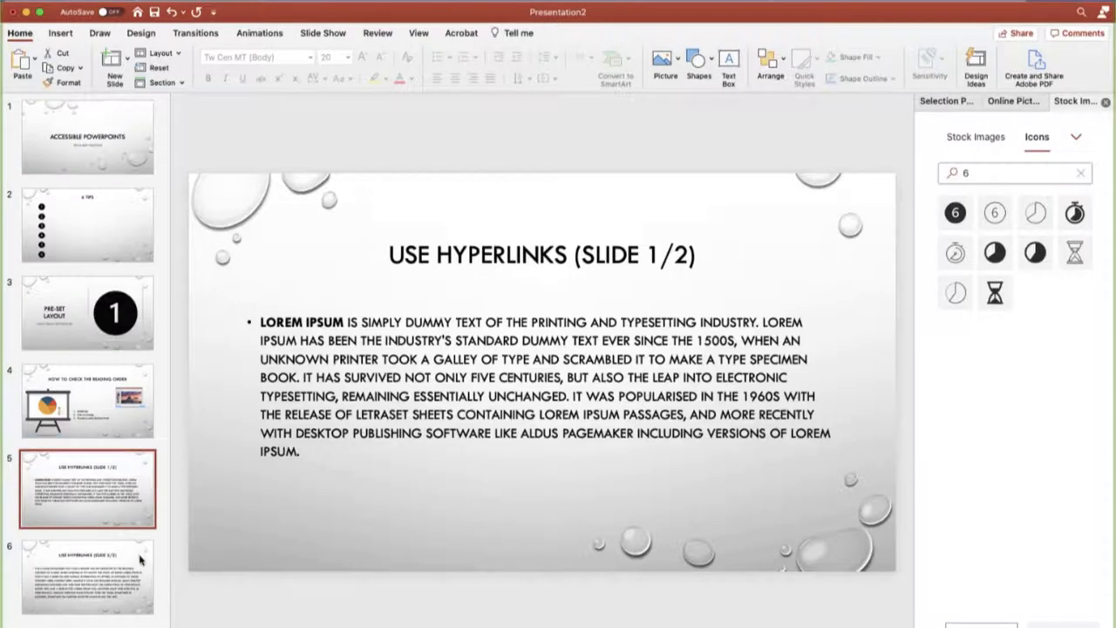
pyautogui.click(87, 576)
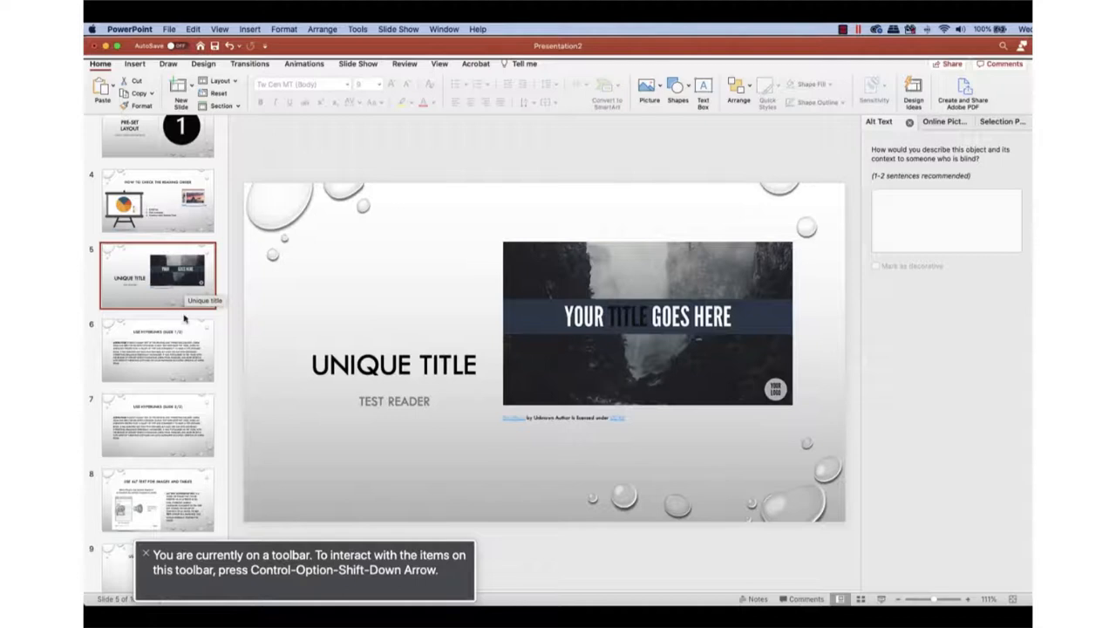
pyautogui.moveTo(185, 335)
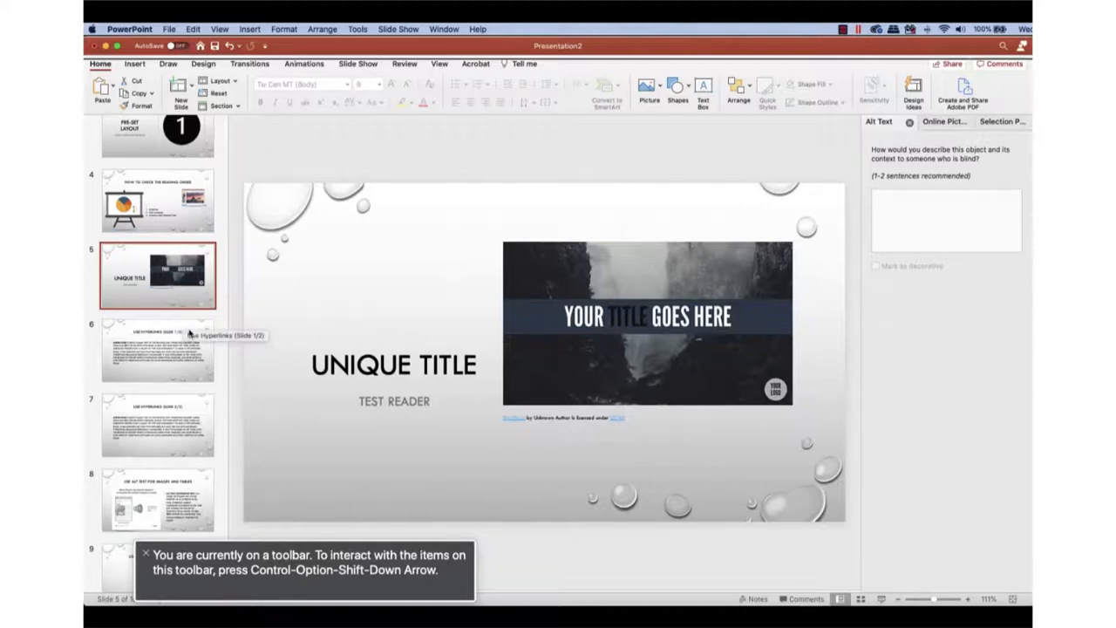
# Step: Select the slide 4 thumbnail so VoiceOver announces the reading-order slide
pyautogui.click(157, 200)
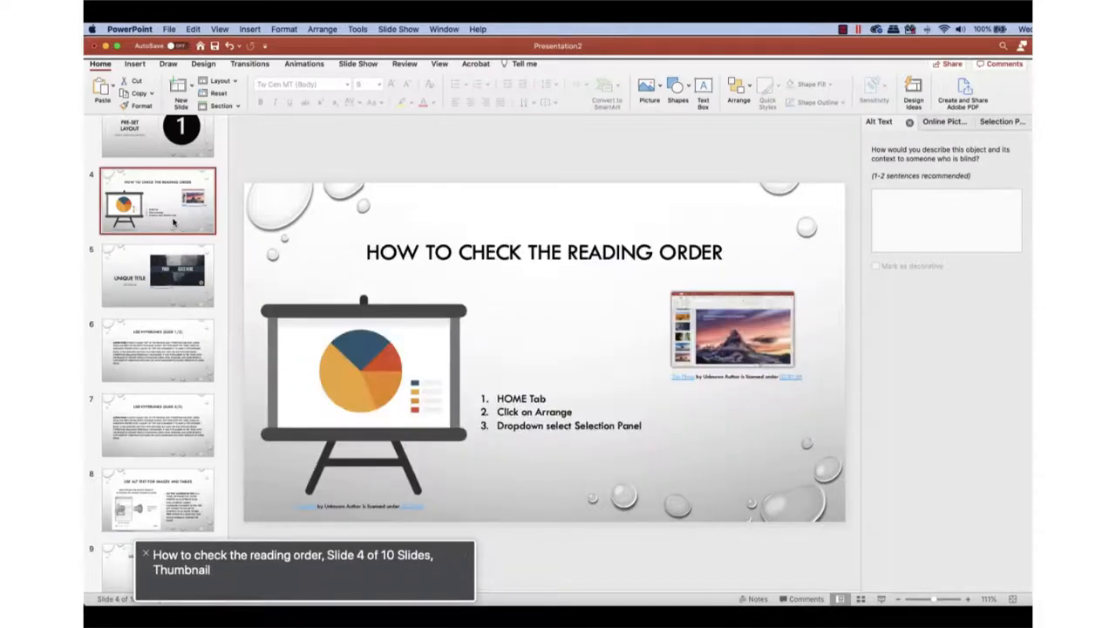
pyautogui.moveTo(183, 275)
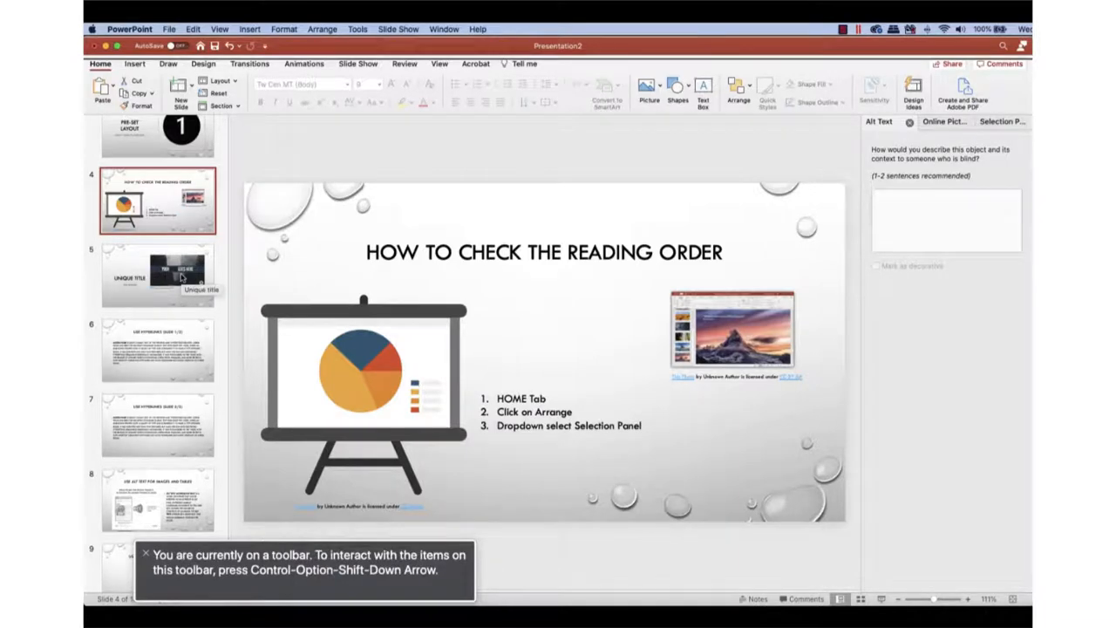
pyautogui.moveTo(193, 488)
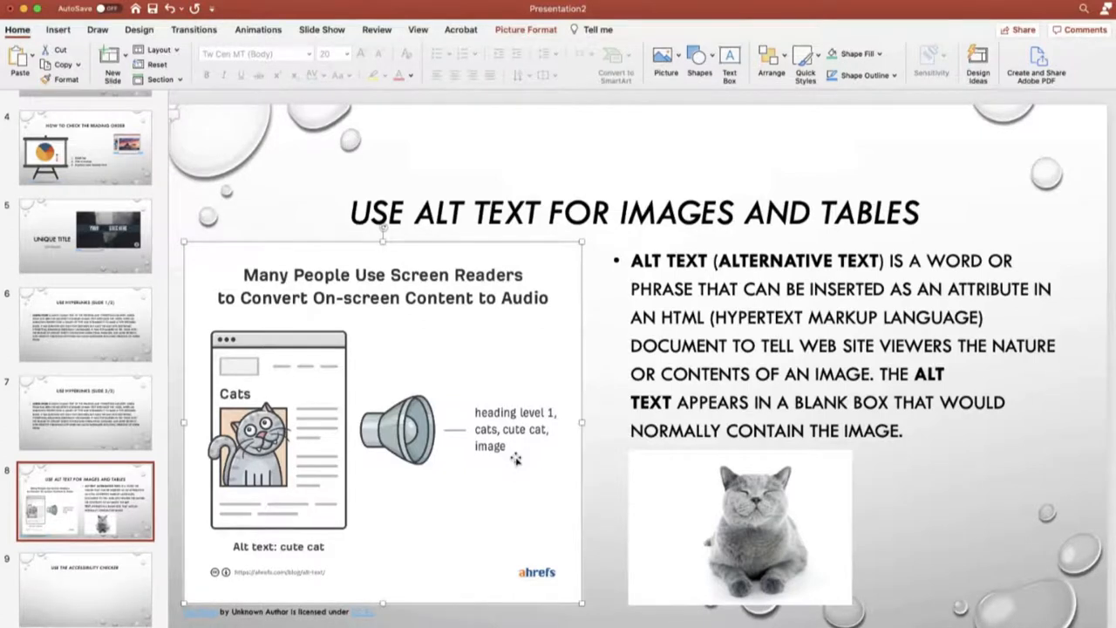
# Step: Bring up the alt text options for the illustration on the slide
pyautogui.rightClick(514, 456)
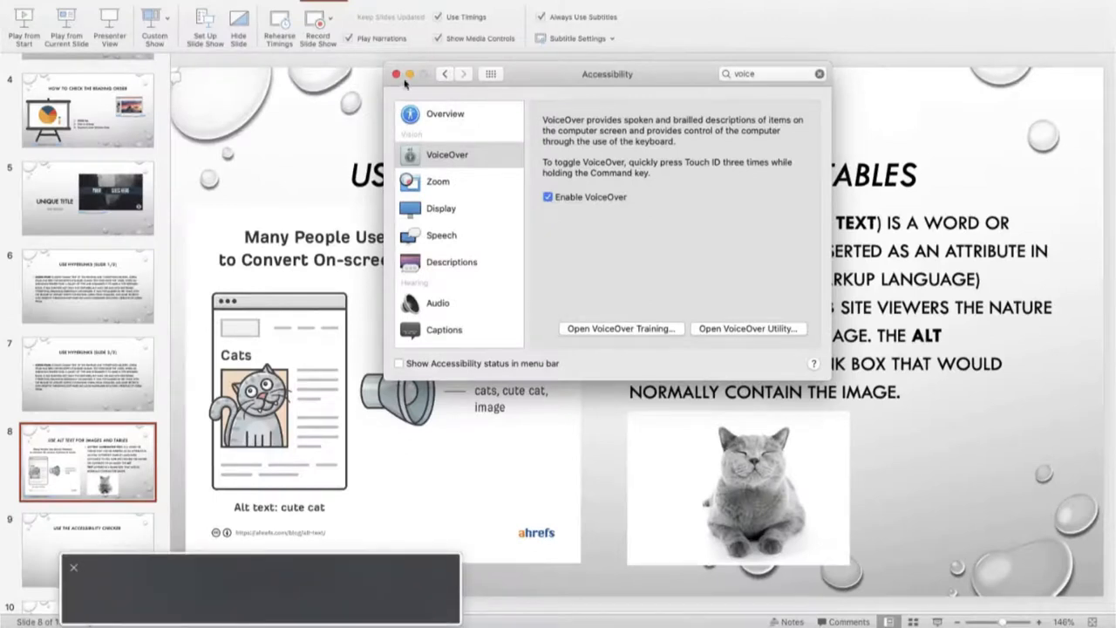
# Step: Close the Accessibility settings and have VoiceOver read the illustration's 'Cute Cat' alt text
pyautogui.click(397, 73)
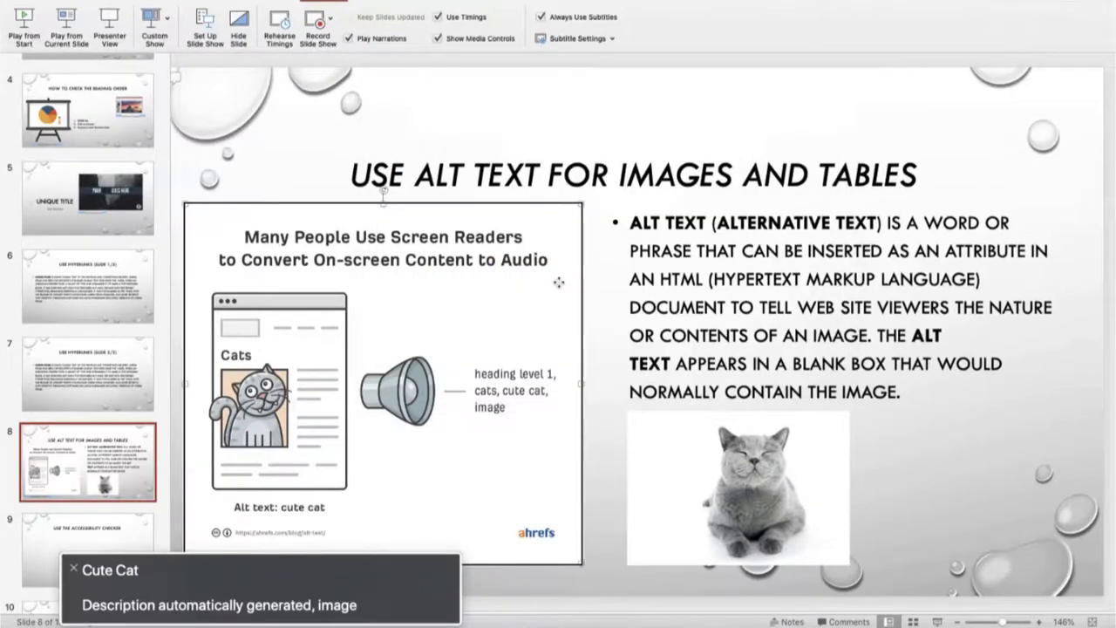
pyautogui.click(735, 484)
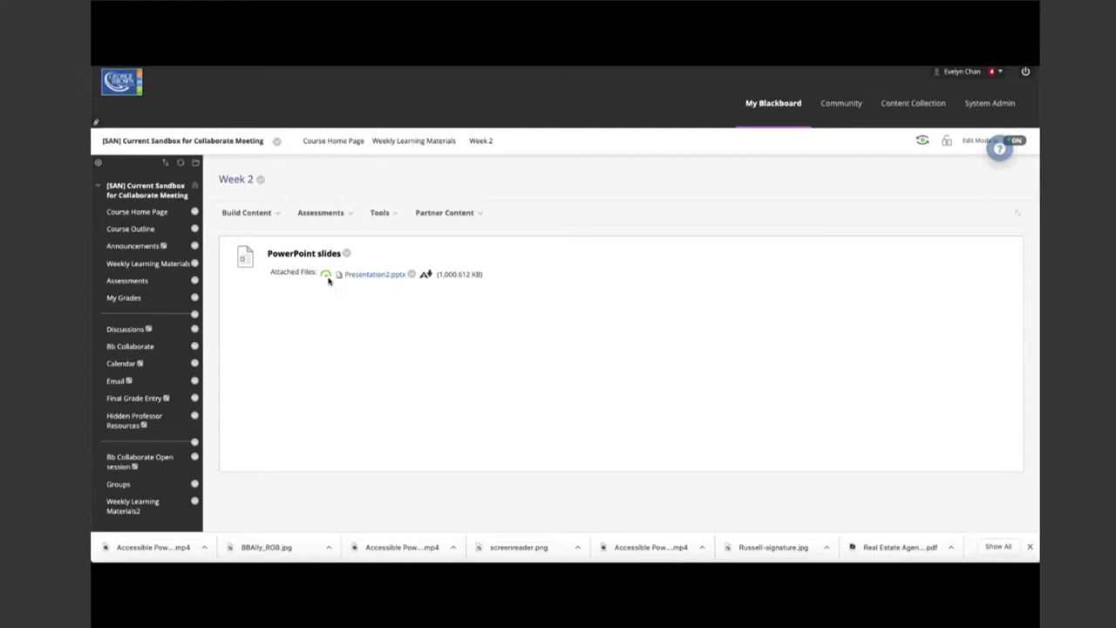
pyautogui.moveTo(324, 275)
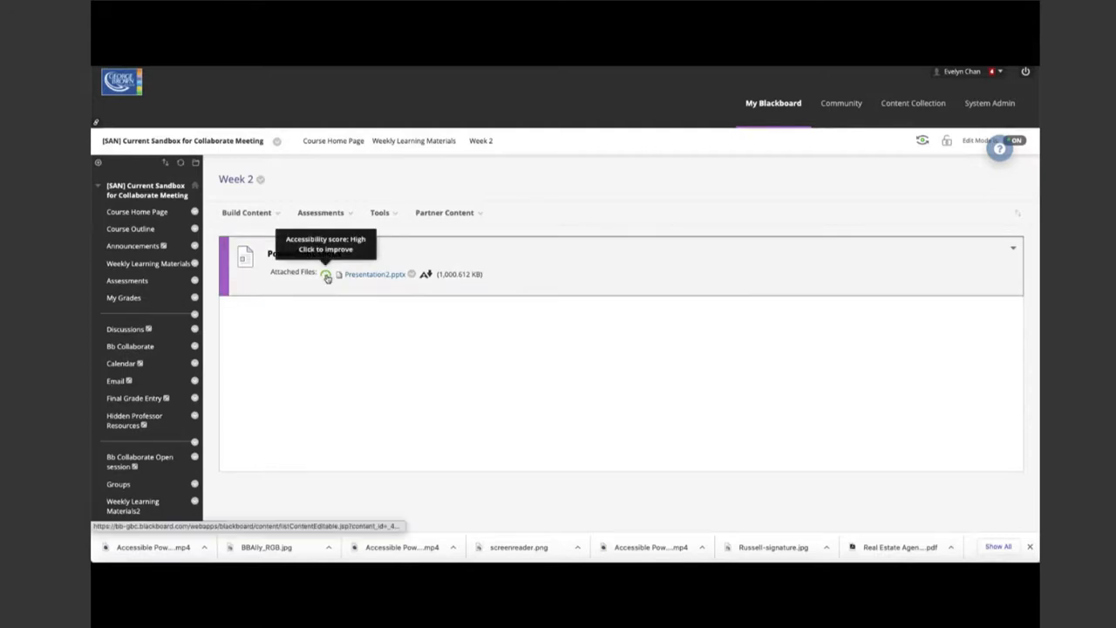
# Step: View Presentation2.pptx's 95% Ally report and step through the low-contrast explanation to the fixing guidance
pyautogui.click(326, 273)
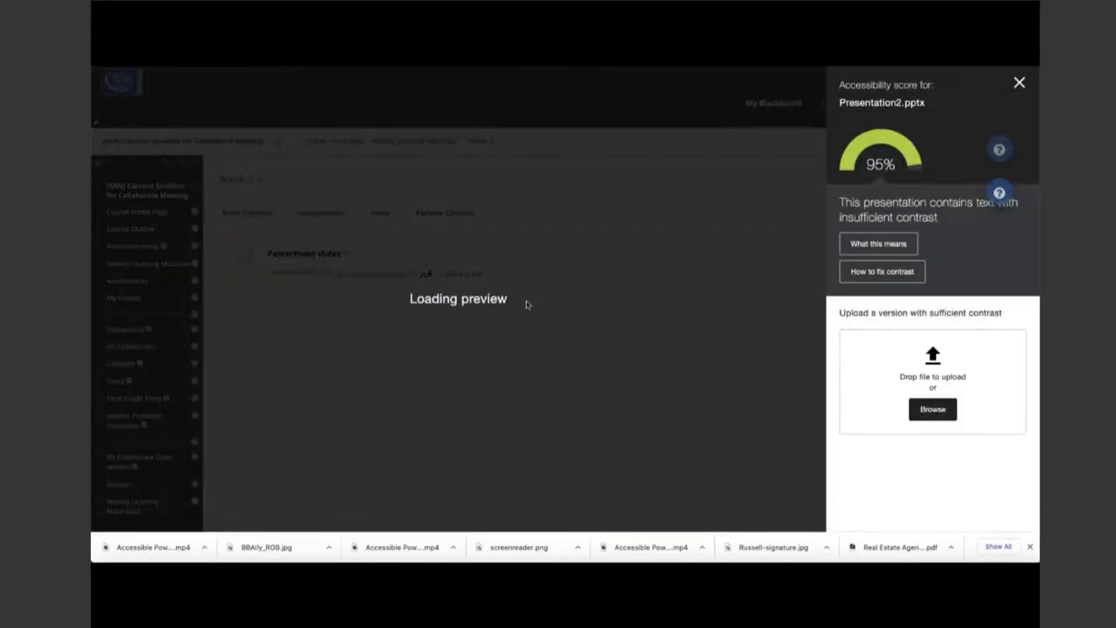
pyautogui.click(879, 244)
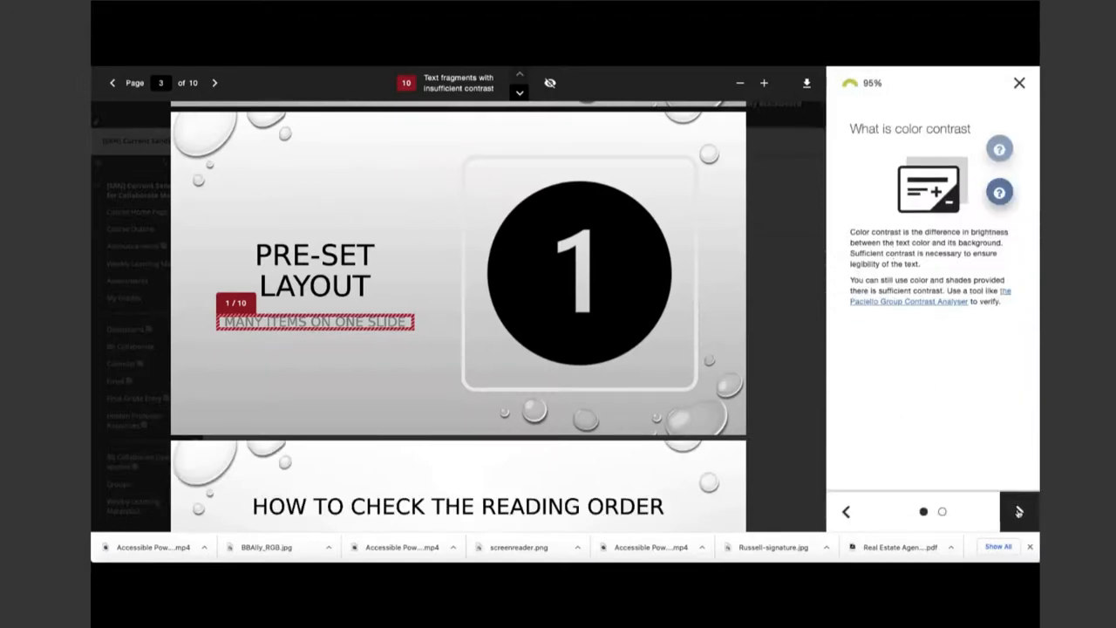
pyautogui.click(1018, 512)
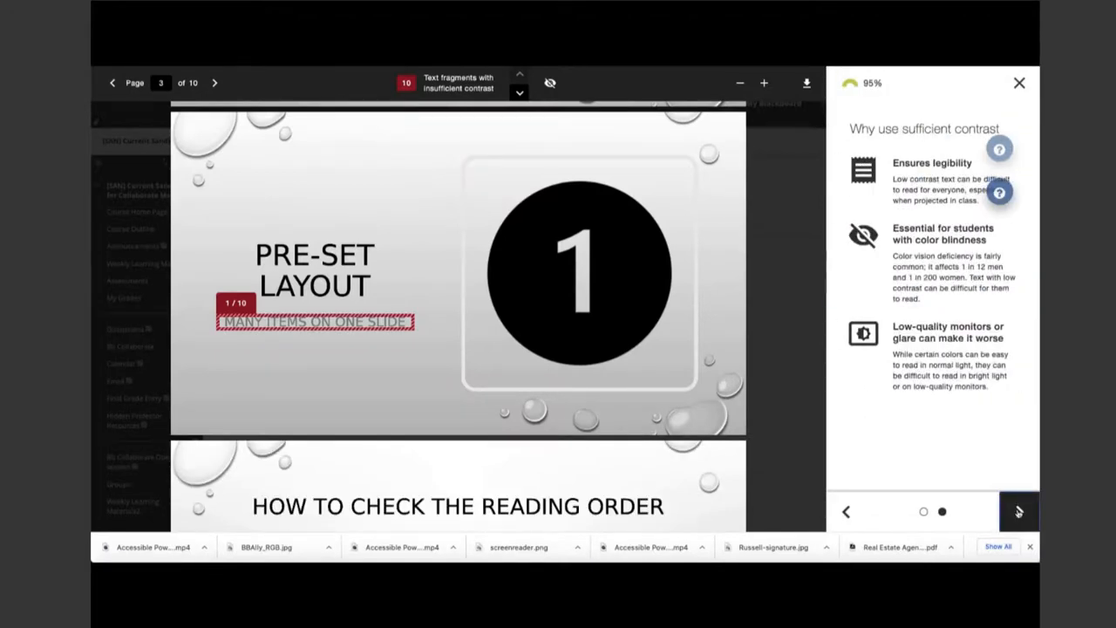
pyautogui.click(1019, 513)
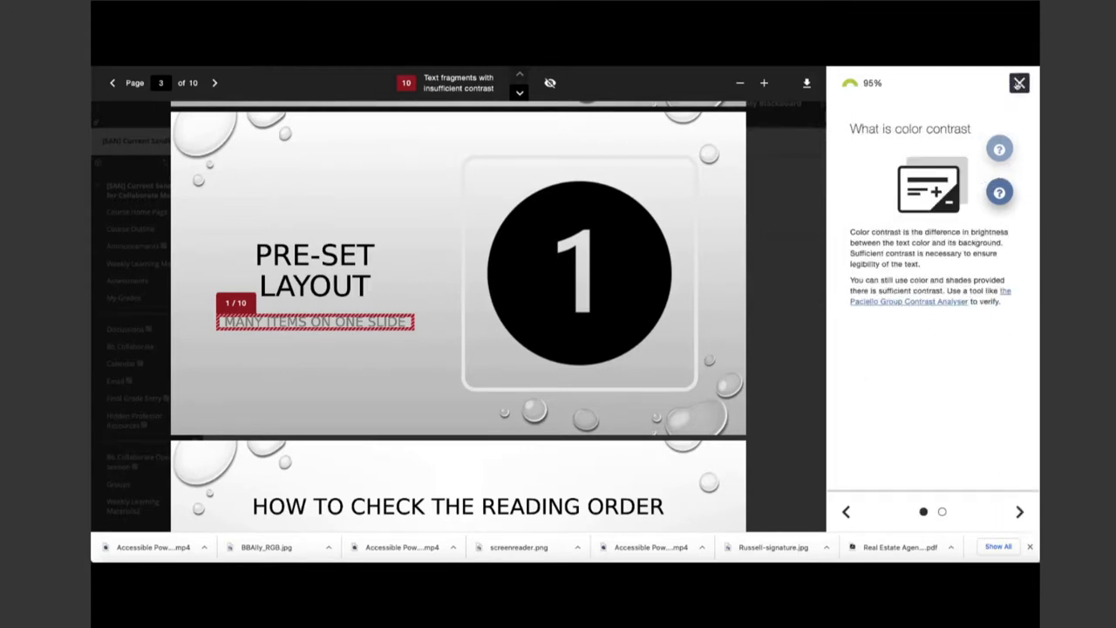
pyautogui.click(1020, 511)
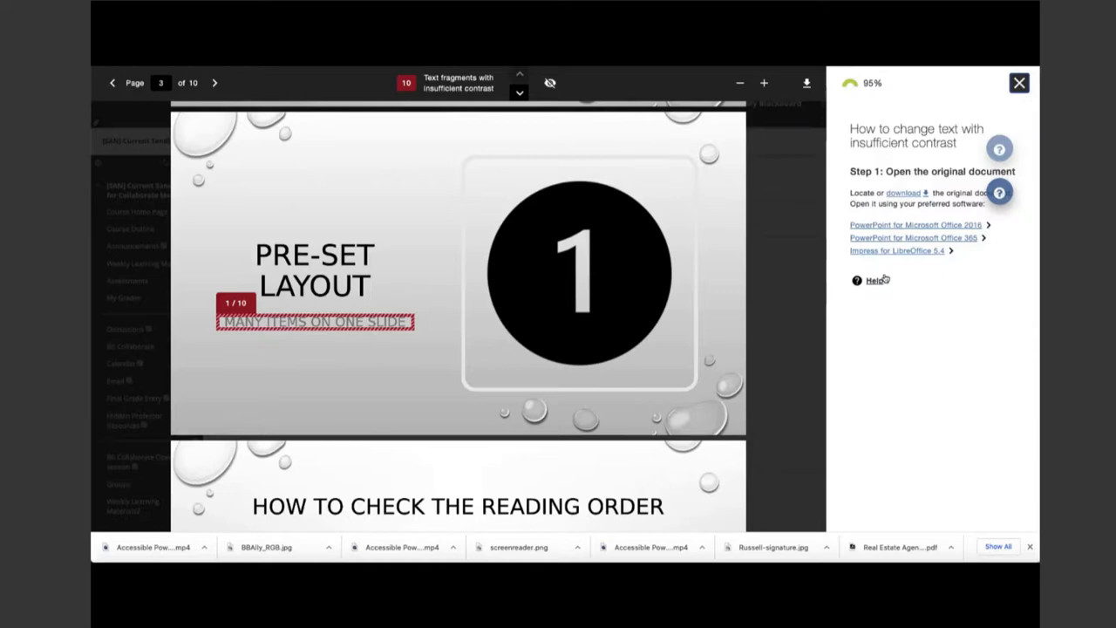